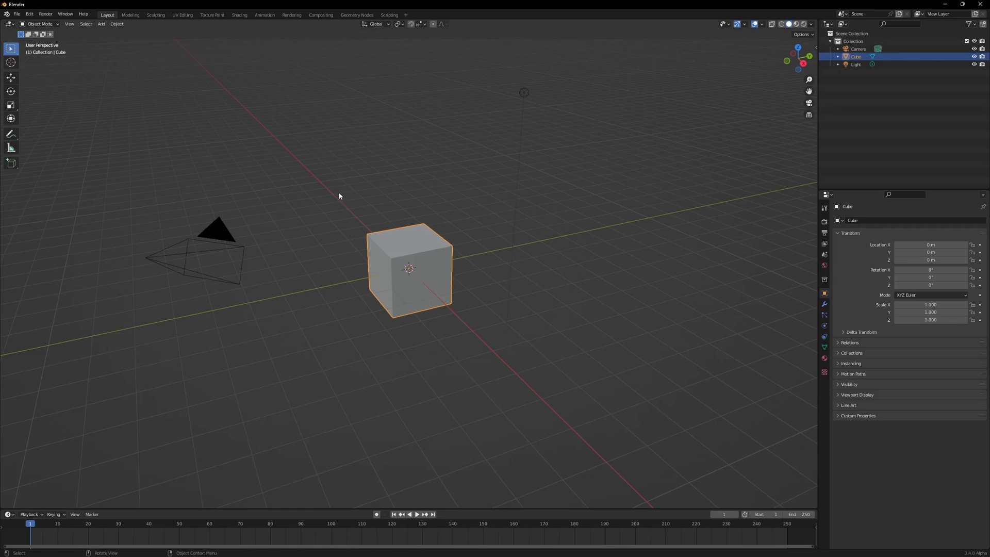
mouse_move(320, 179)
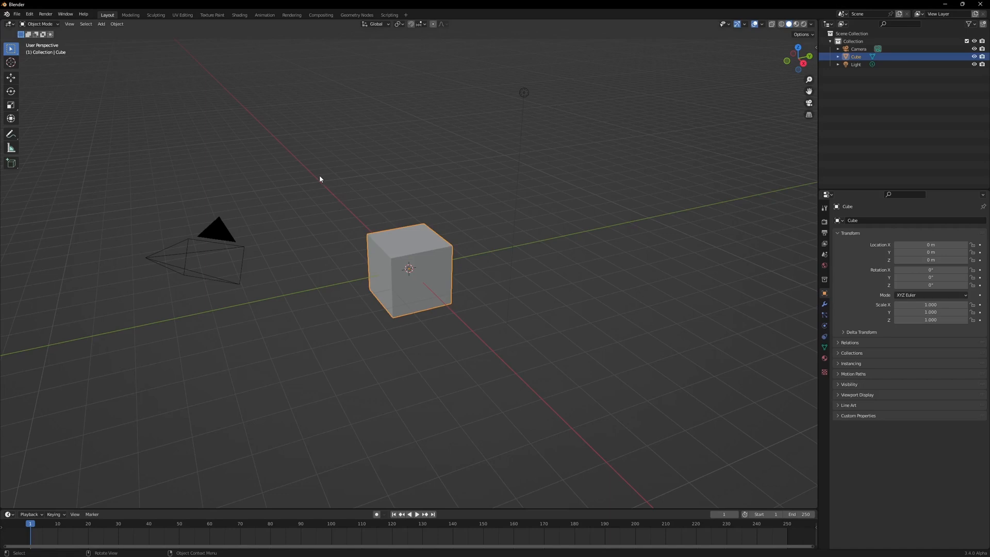
- Set the render engine to EEVEE Next after confirming the experimental preference in Preferences
left_click(935, 220)
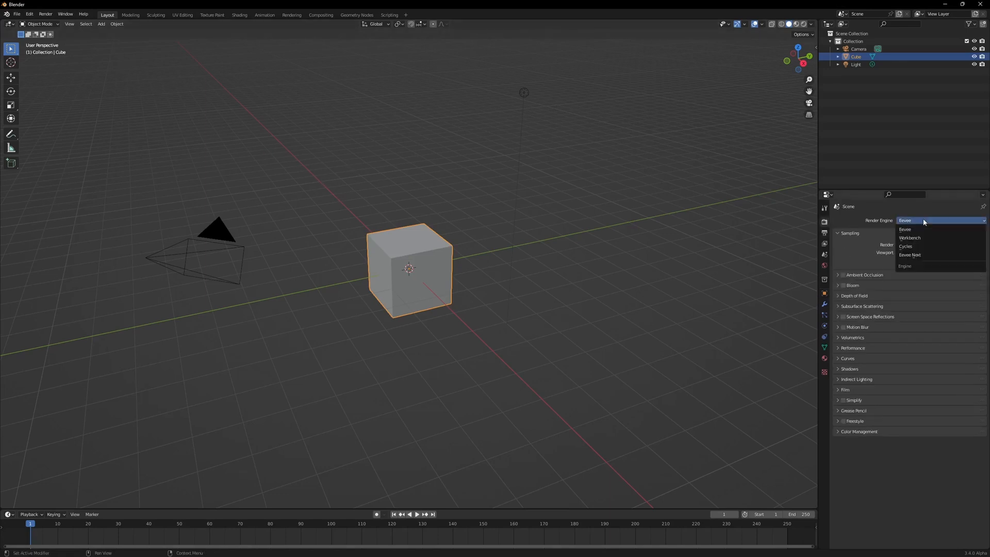
mouse_move(920, 255)
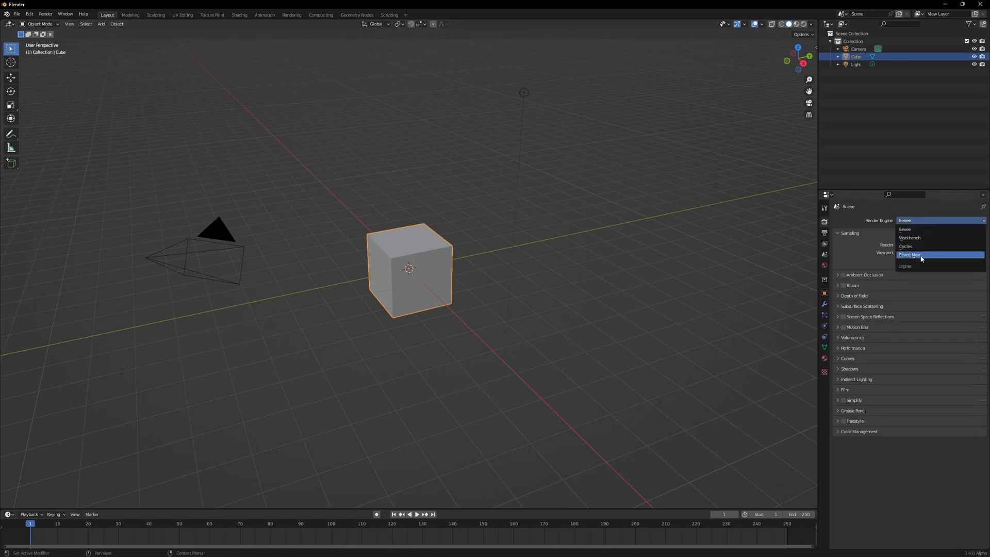
left_click(909, 255)
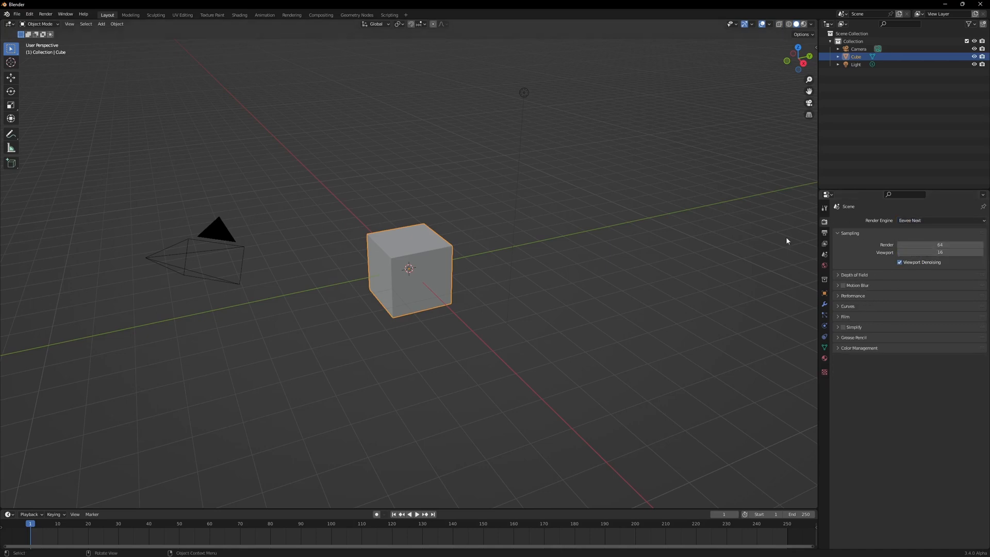
mouse_move(497, 221)
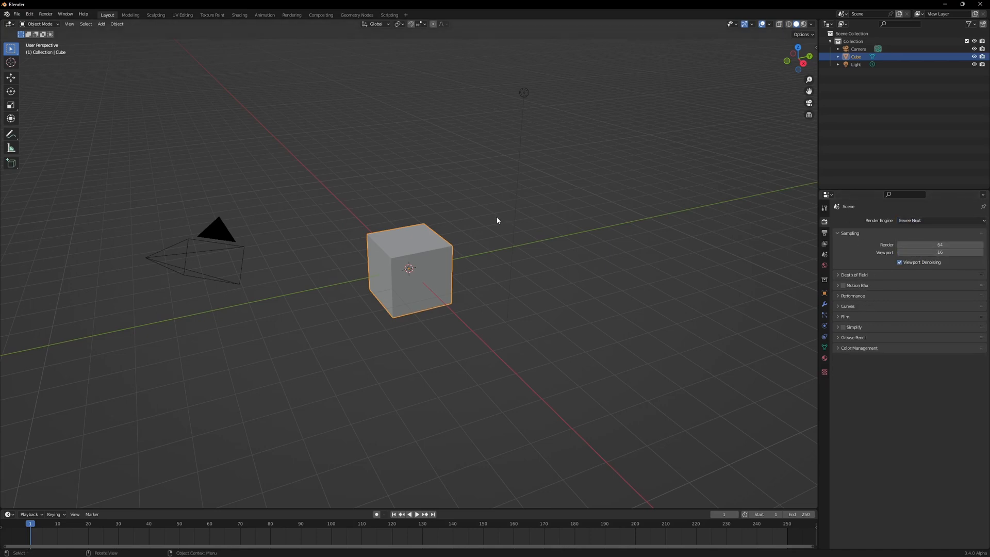
left_click(29, 13)
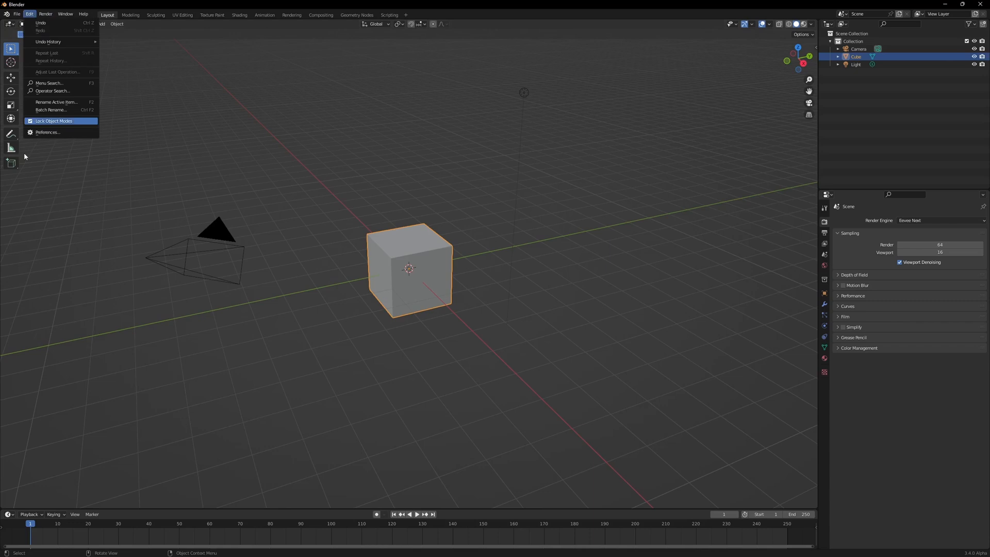
left_click(47, 132)
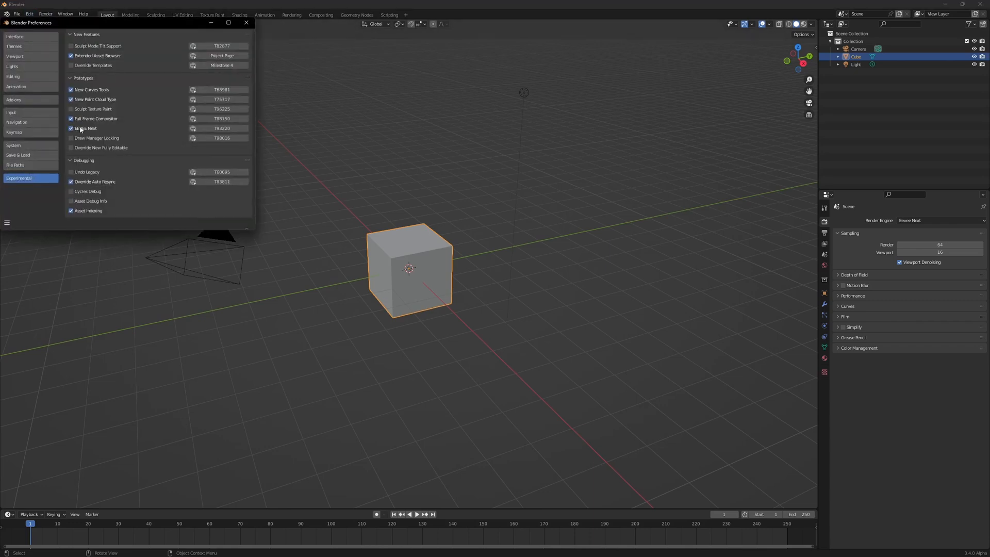
left_click(246, 23)
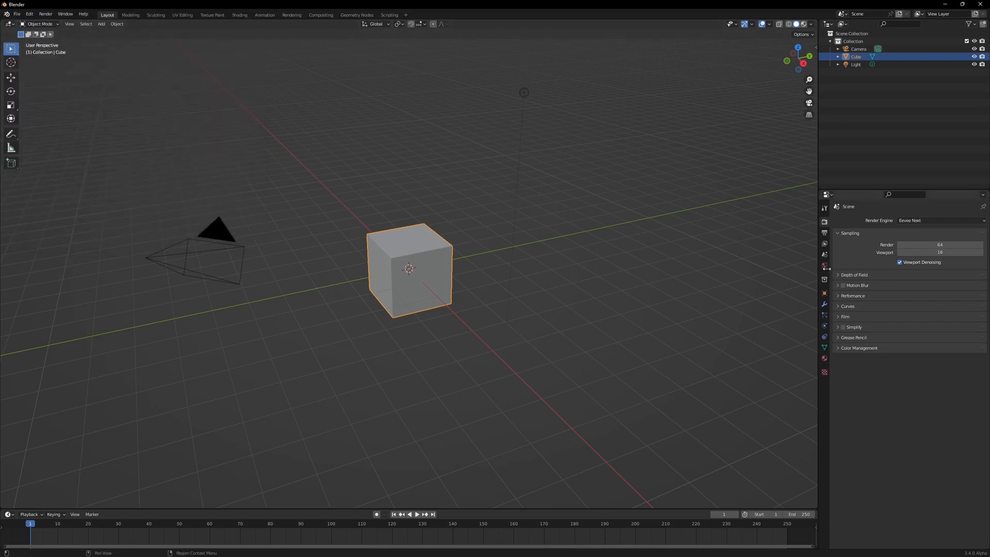
left_click(940, 221)
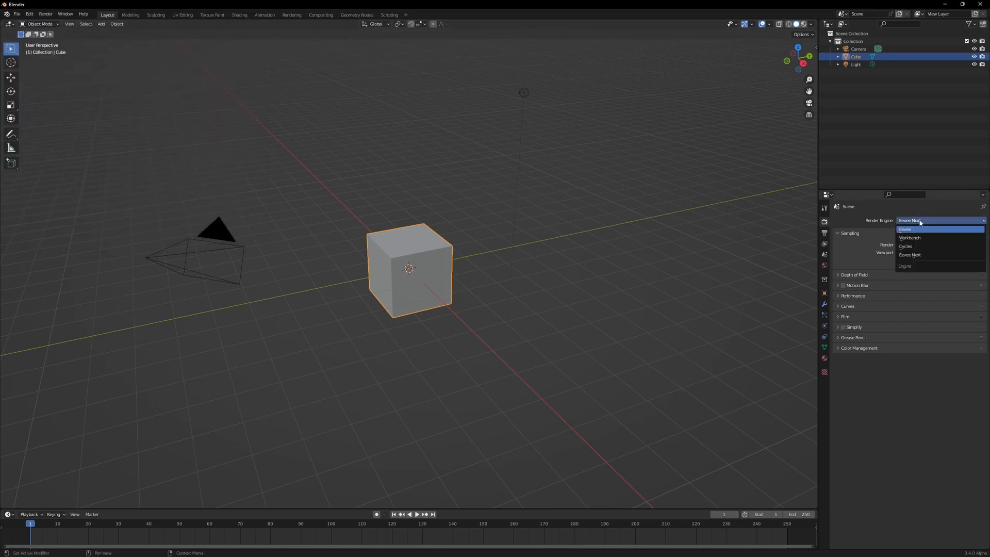
left_click(909, 254)
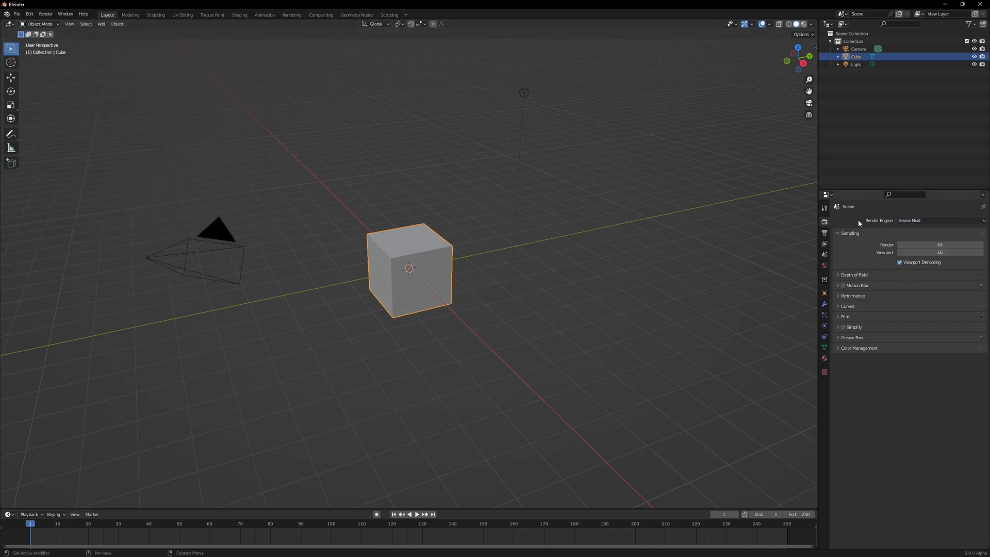
- Delete the cube, add a UV sphere, and give it a Subdivision Surface modifier
left_click(940, 221)
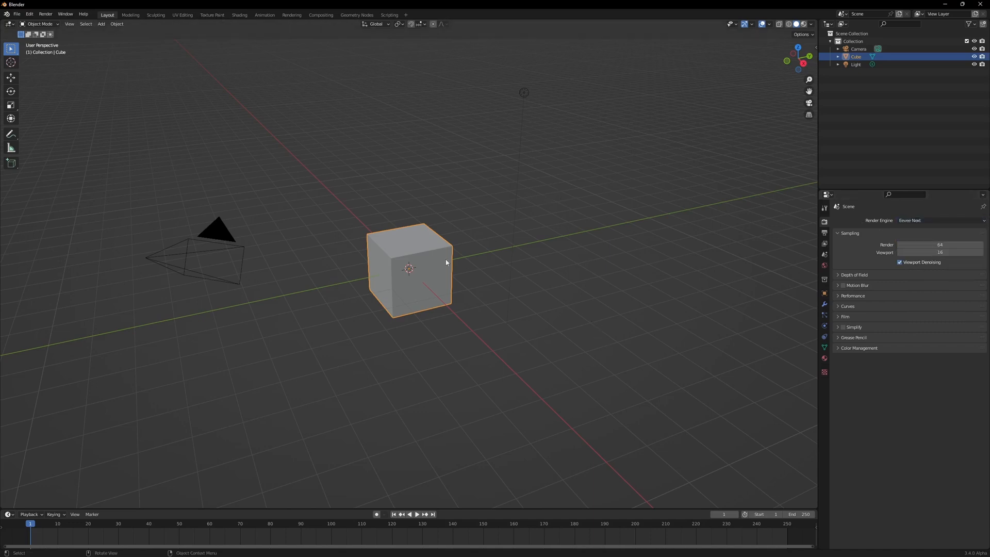
mouse_move(377, 252)
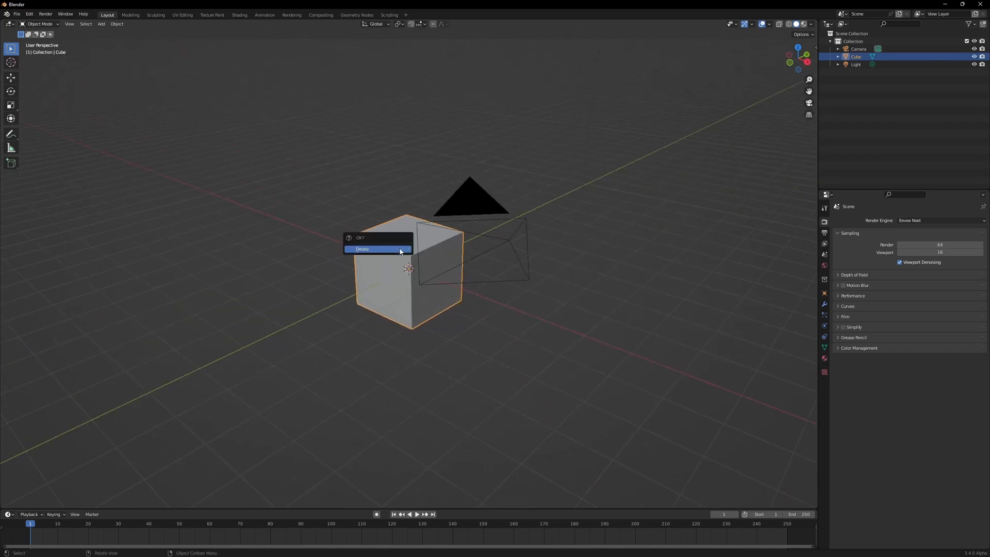
left_click(362, 248)
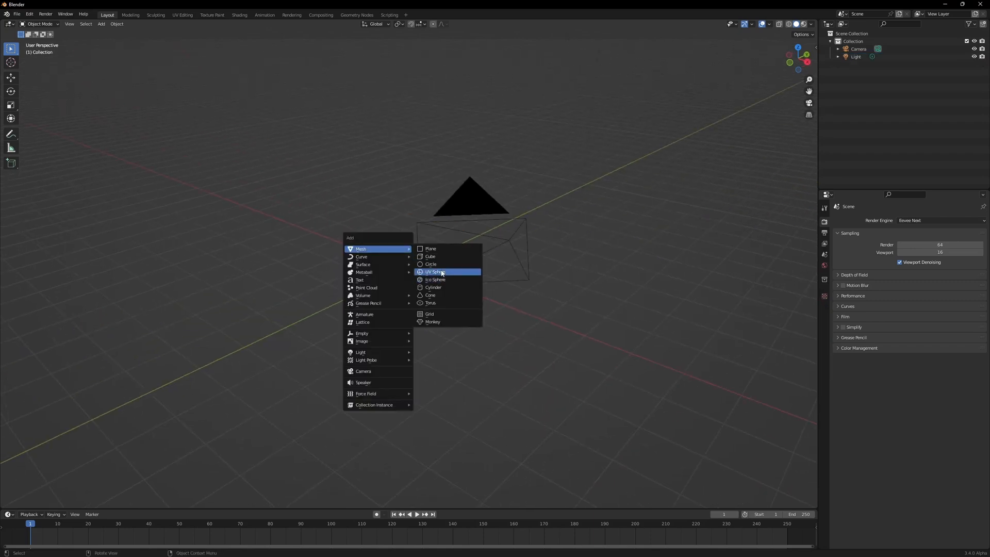
left_click(434, 271)
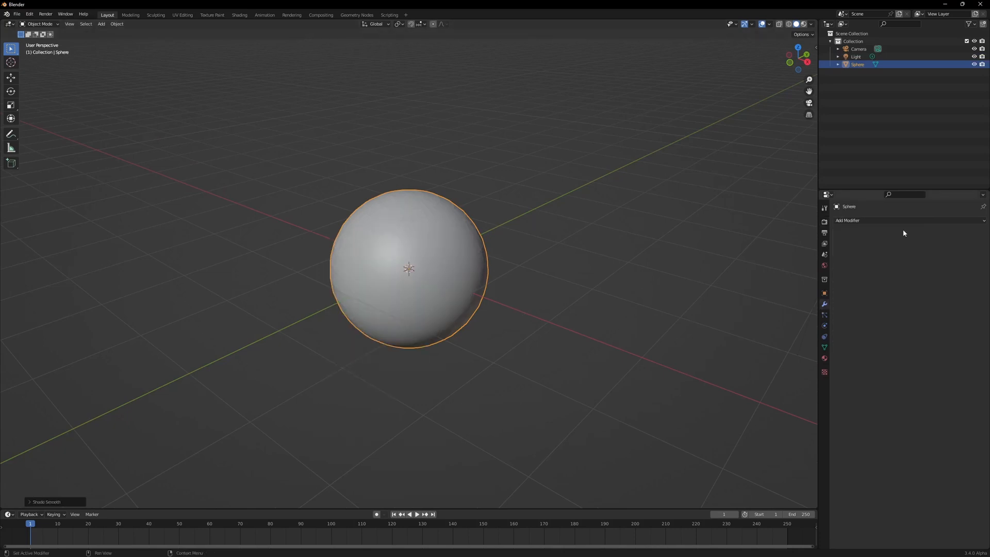
left_click(847, 220)
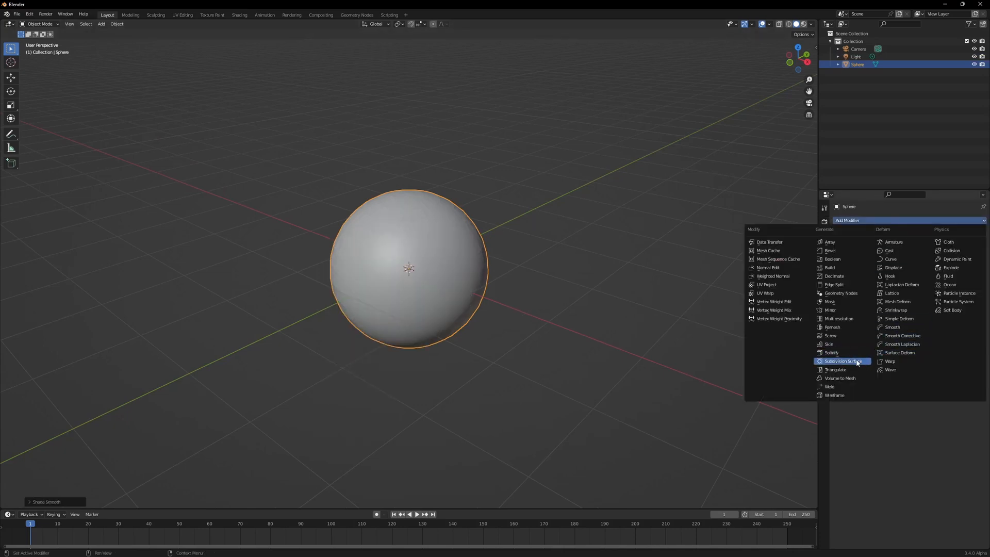
left_click(840, 360)
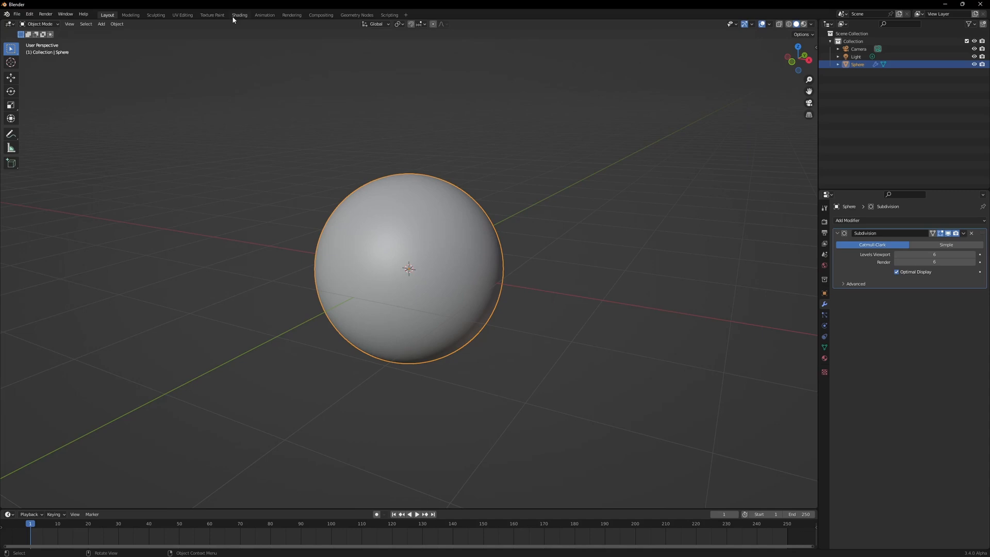
- In Shading, create a material from all CRISS CROSS V3 textures via Principled Texture Setup
left_click(240, 14)
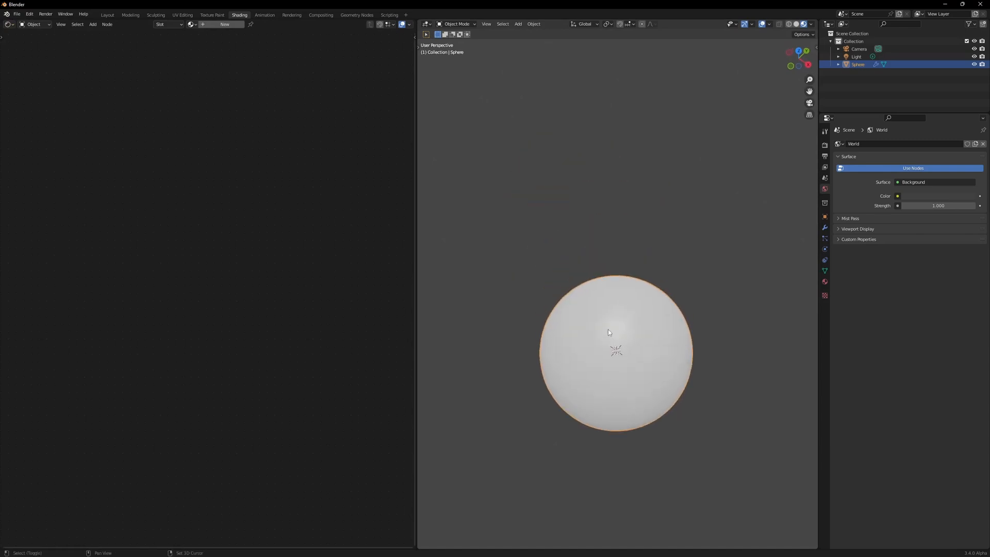
left_click(225, 24)
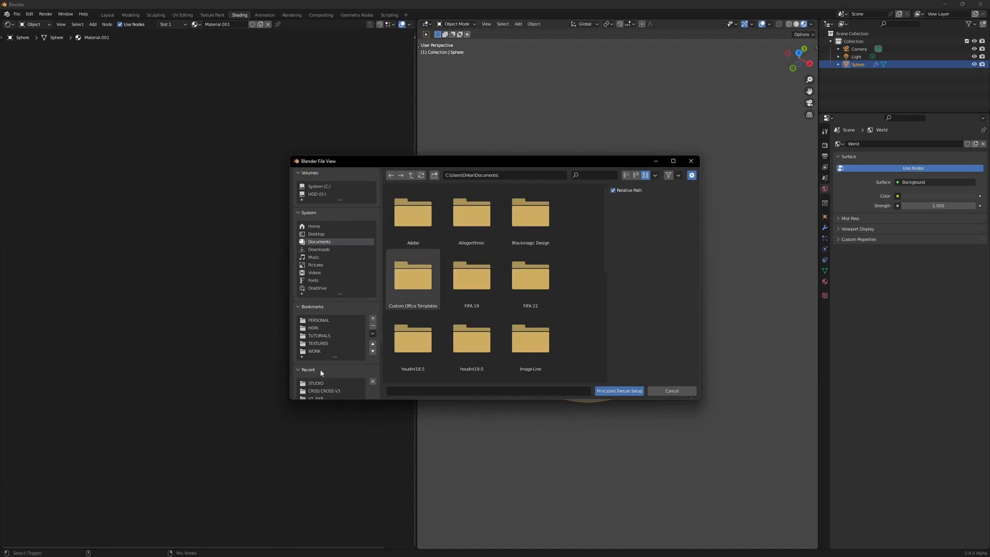
double_click(324, 391)
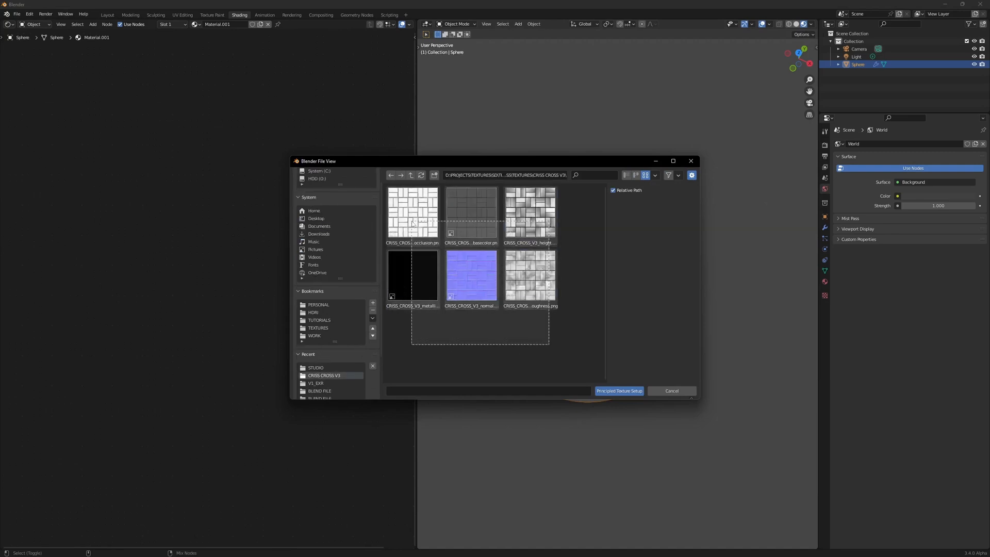
left_click(411, 213)
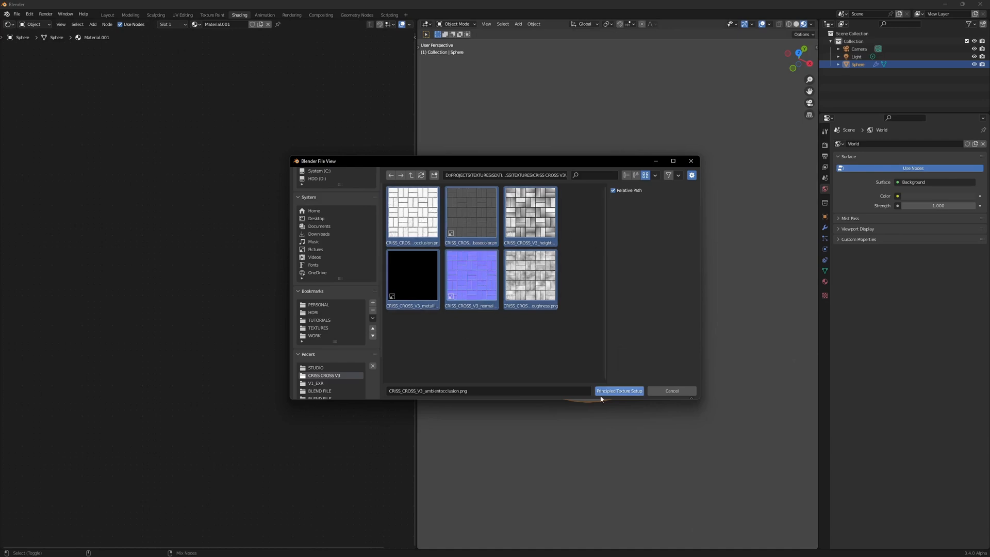
left_click(618, 390)
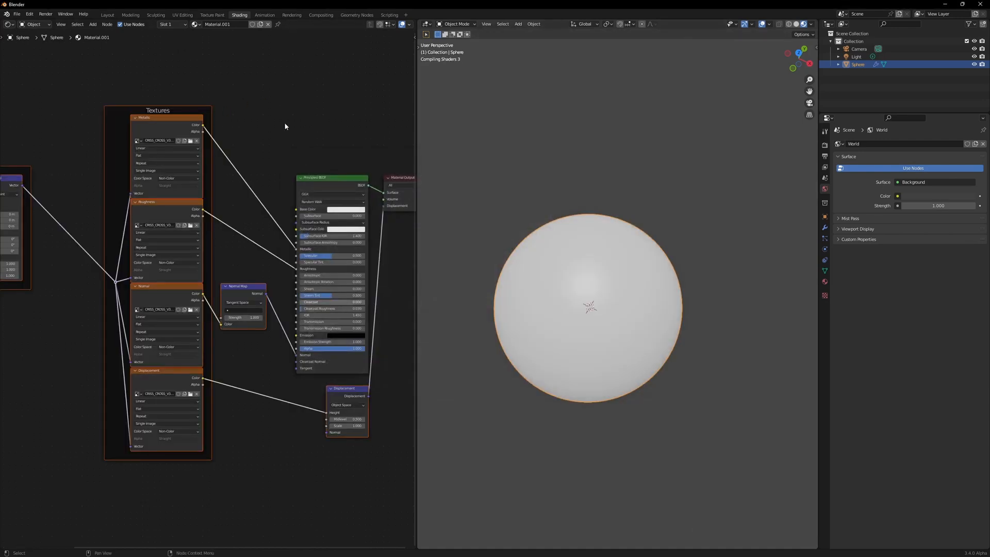
mouse_move(450, 284)
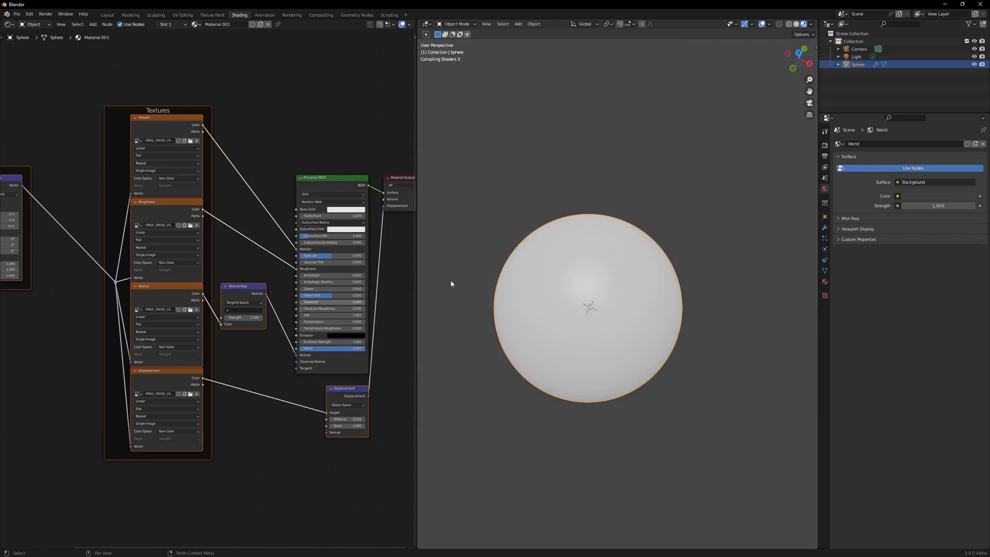
mouse_move(531, 276)
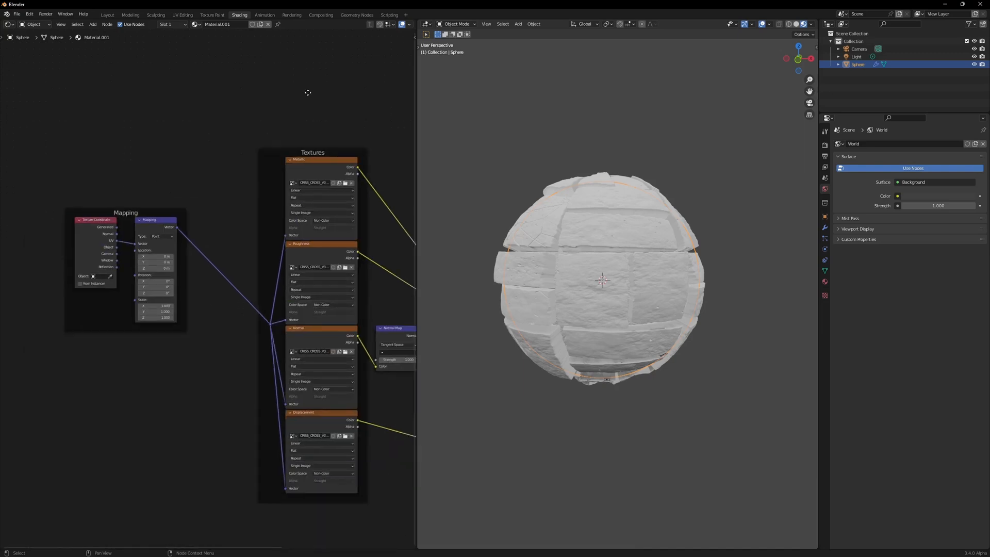
- Zoom the Shader Editor to show Mapping, Textures, Principled BSDF, Normal Map and Displacement
scroll("up", 3)
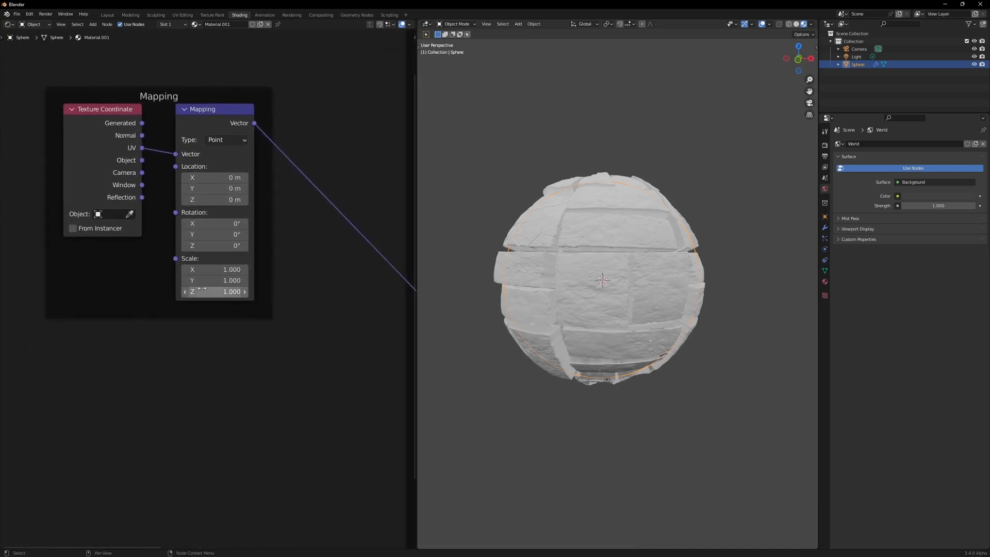
double_click(214, 270)
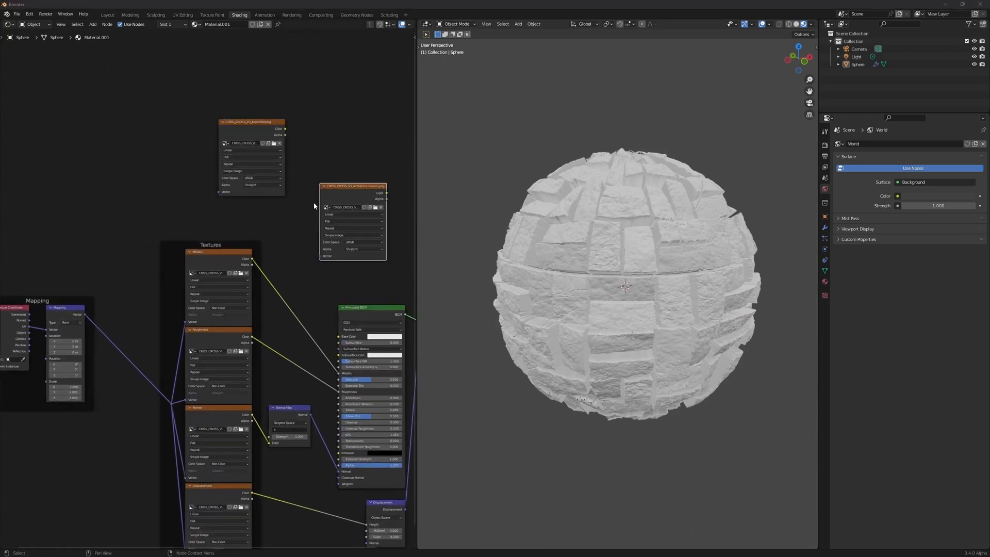
left_click(357, 242)
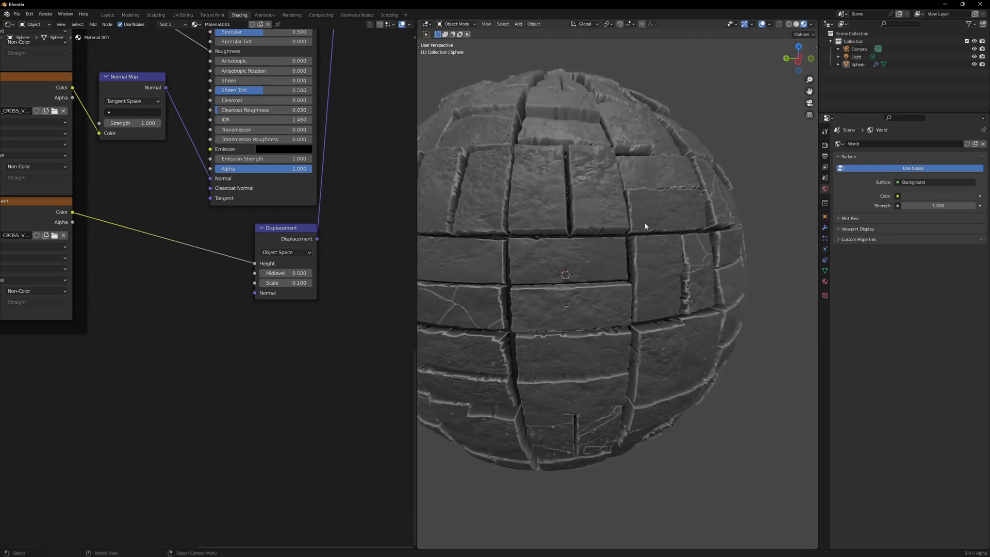
scroll("down", 3)
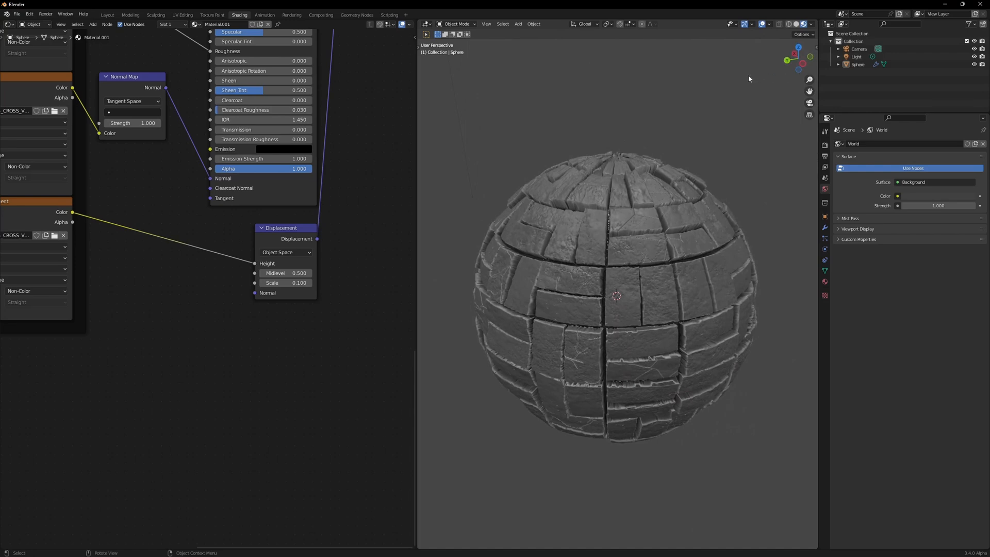
mouse_move(651, 113)
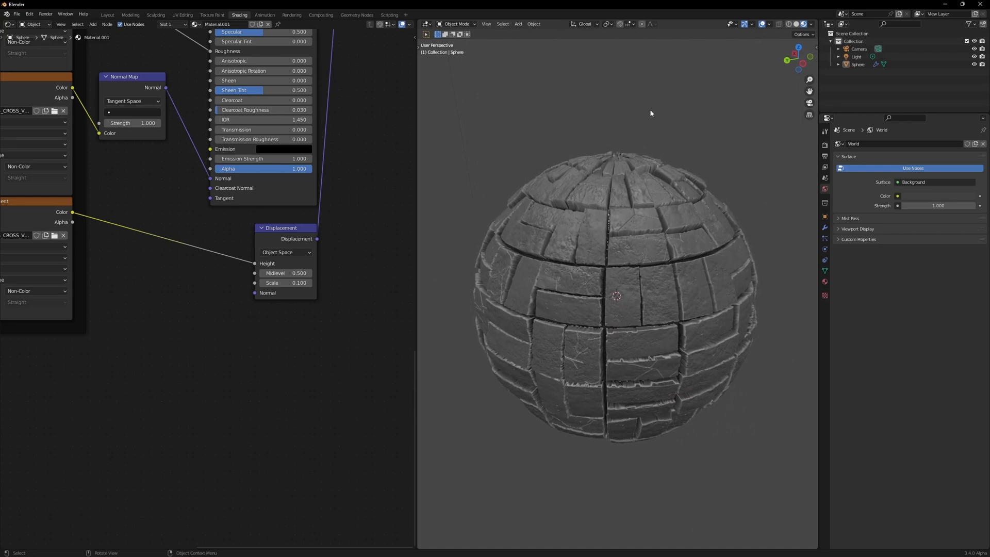
- Enable the Statistics overlay, showing about two million vertices on the sphere
left_click(768, 24)
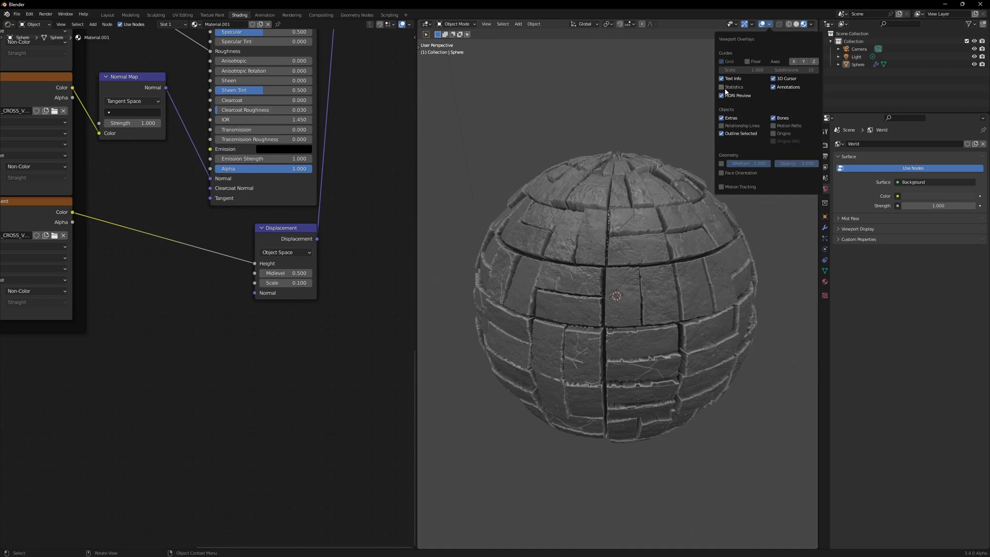
left_click(722, 86)
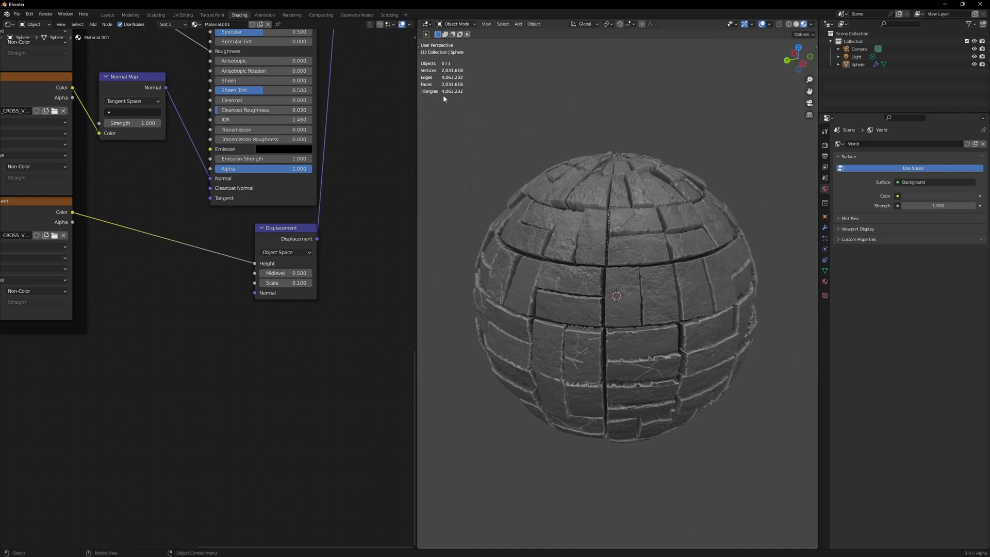
mouse_move(438, 86)
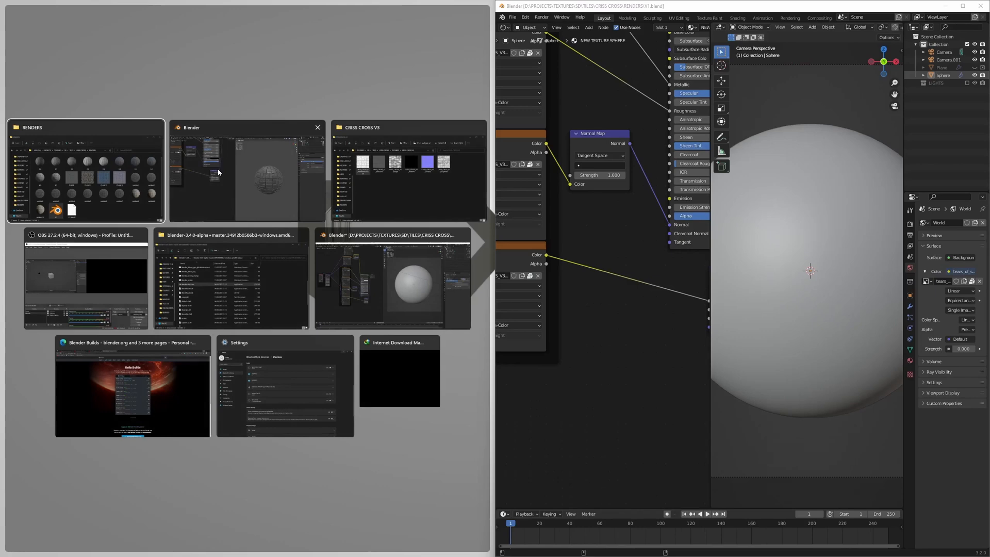
- In the Blender 3.2 window, use rendered shading and enable the LIGHTS collection
left_click(246, 177)
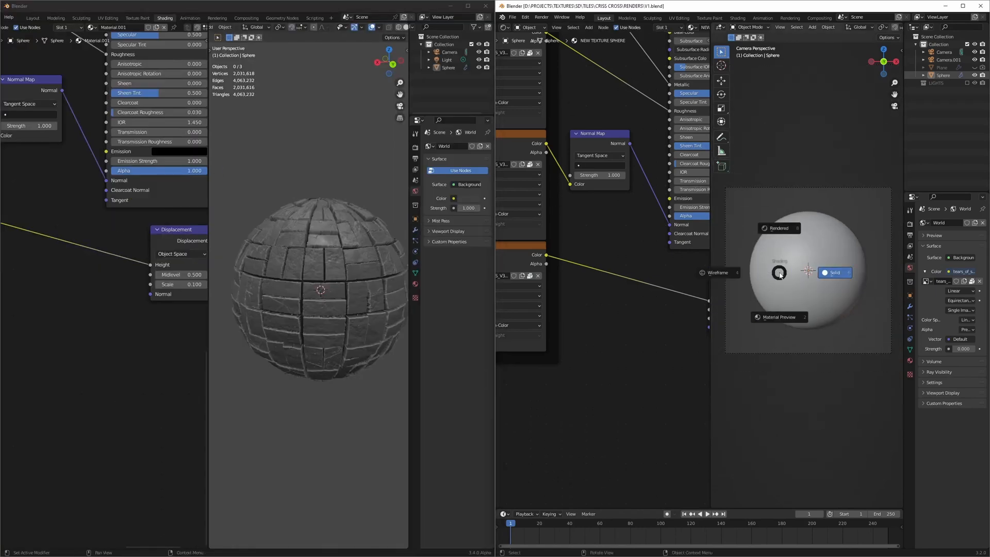
left_click(779, 228)
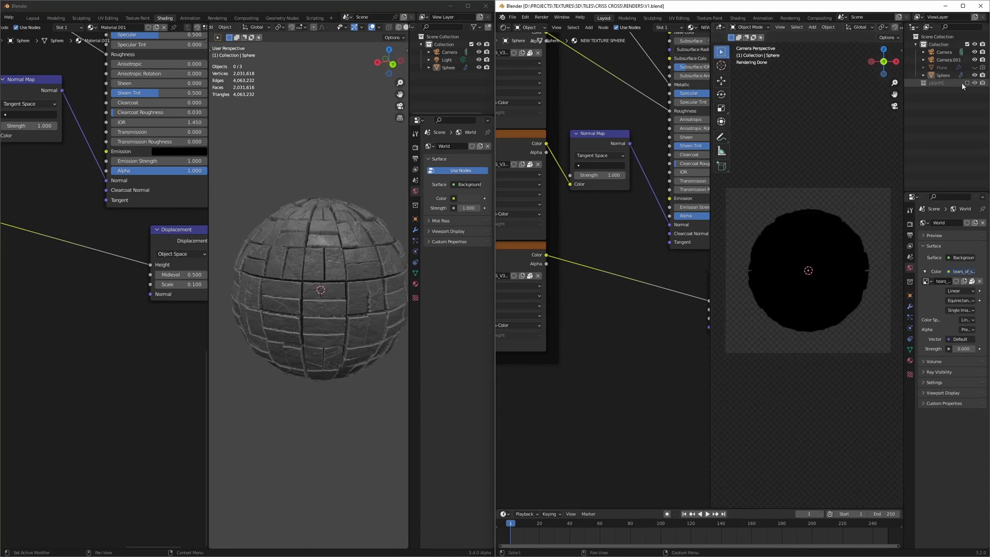
left_click(963, 84)
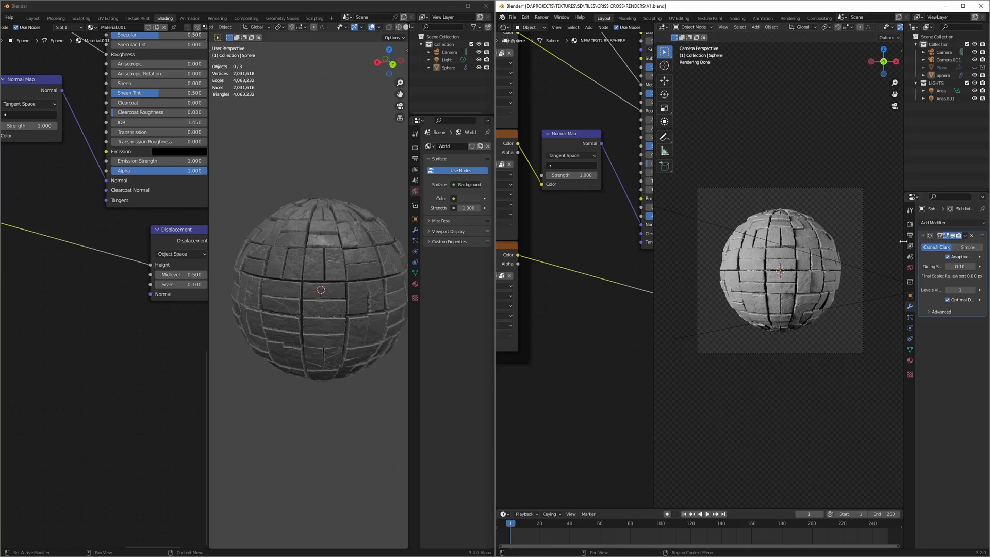
left_click(909, 221)
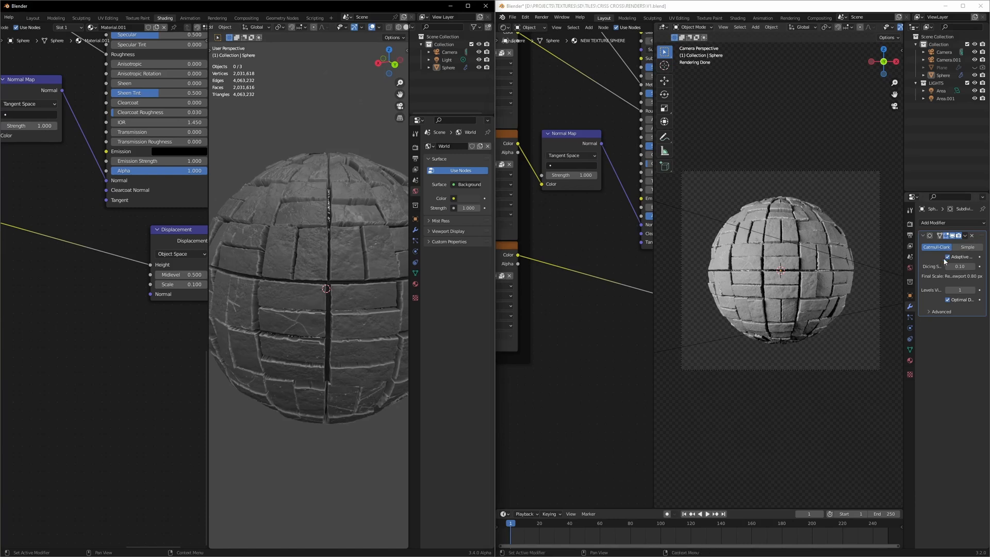
- Disable Adaptive Subdivision on the second sphere and turn on its viewport statistics
left_click(960, 266)
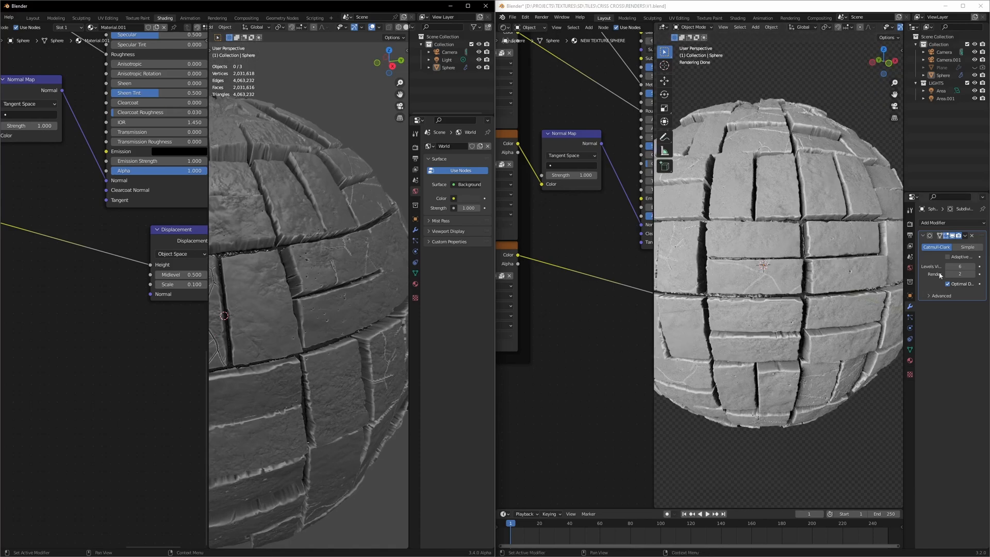
left_click(860, 26)
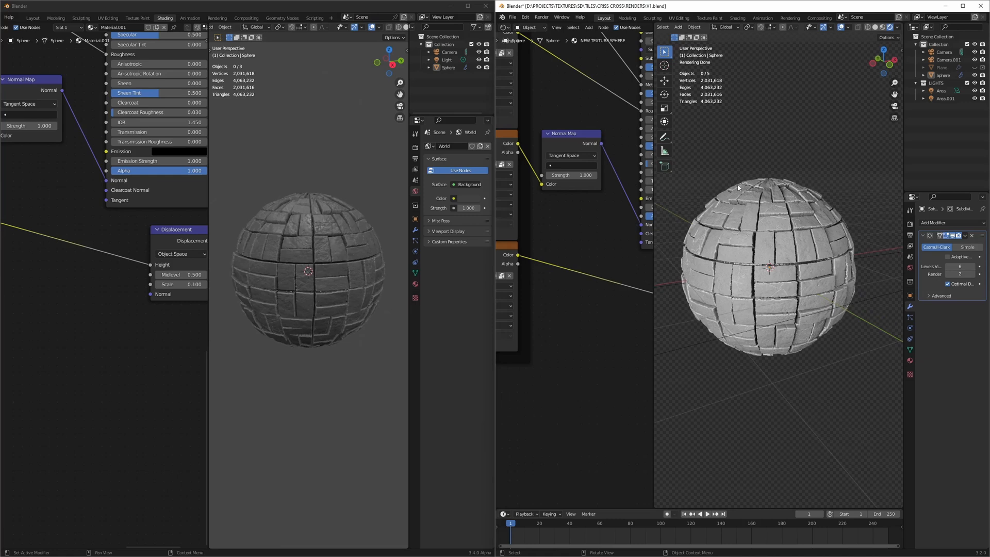
mouse_move(346, 215)
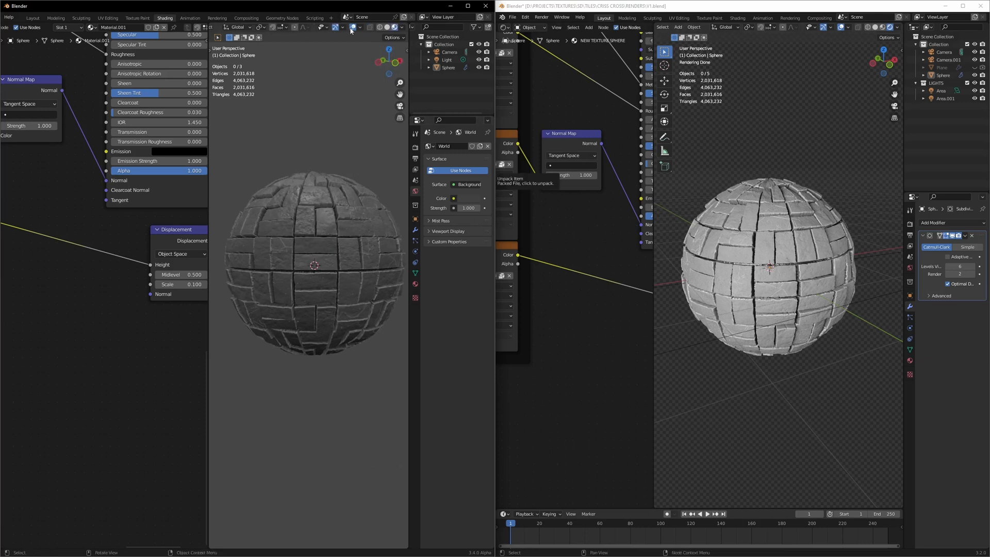
mouse_move(551, 179)
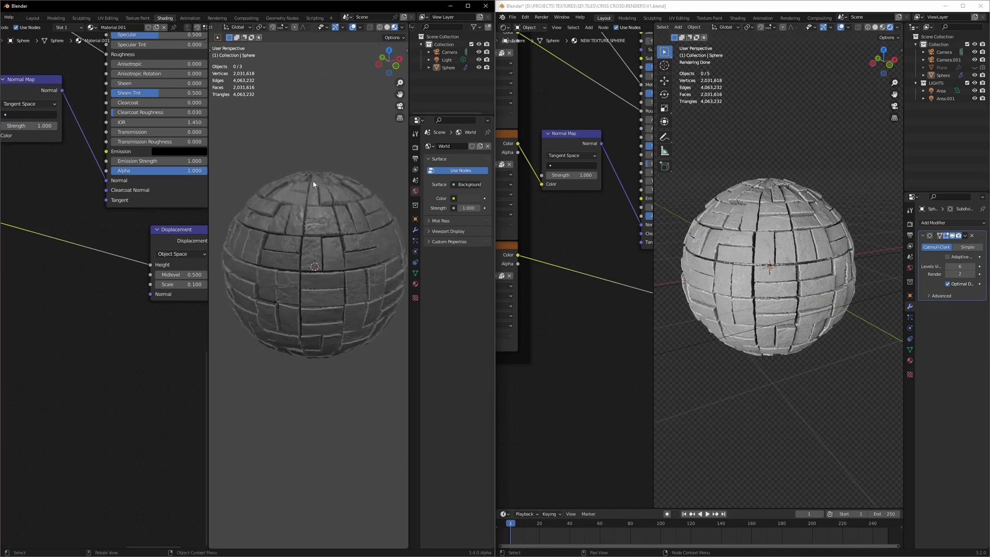
mouse_move(265, 31)
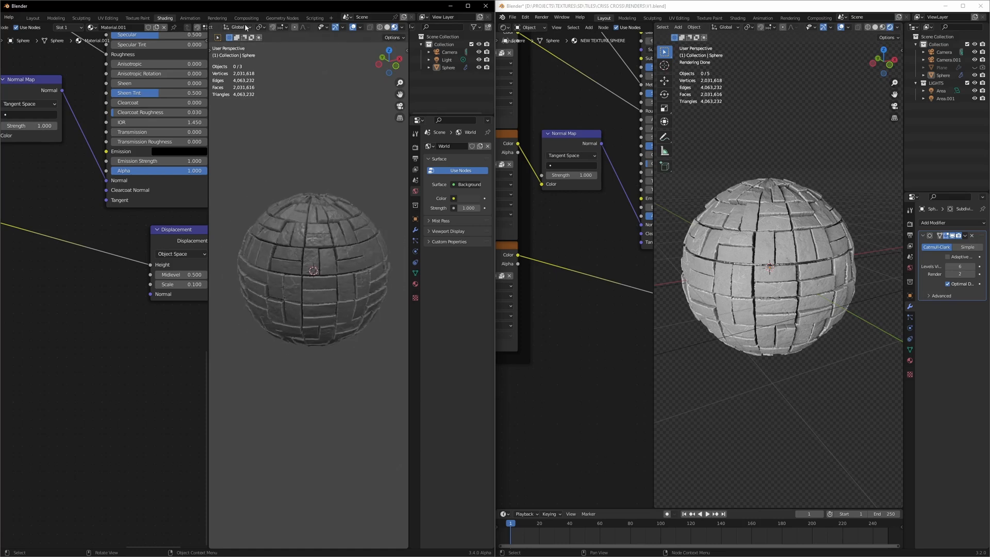
- Use the viewport View menu, then close the Blender 3.2 window to get the save prompt
left_click(236, 26)
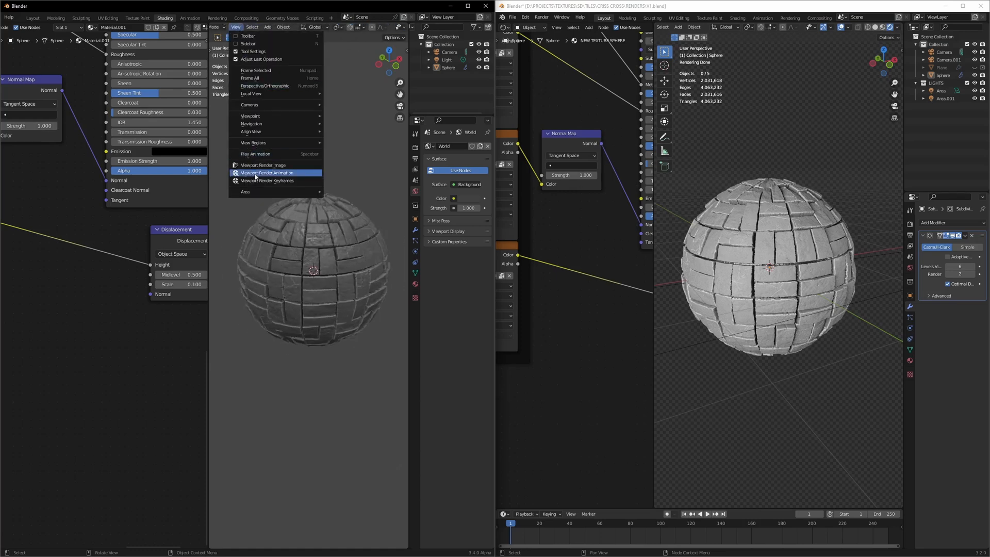
left_click(267, 172)
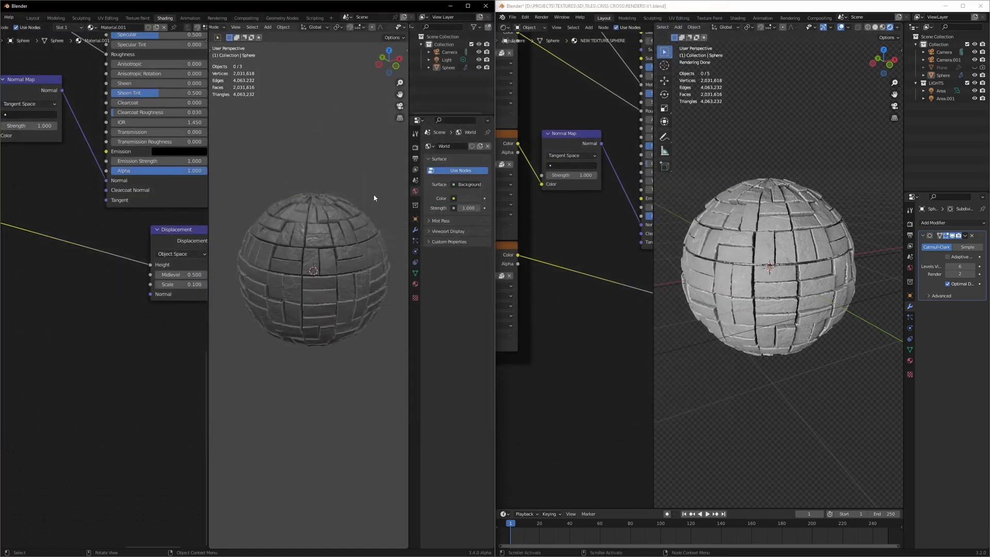
mouse_move(326, 129)
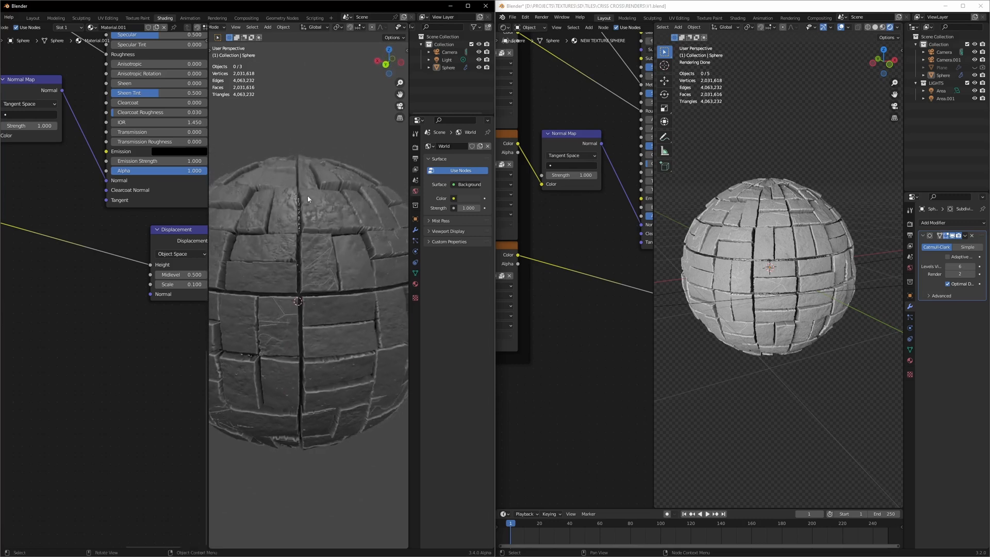
left_click(982, 5)
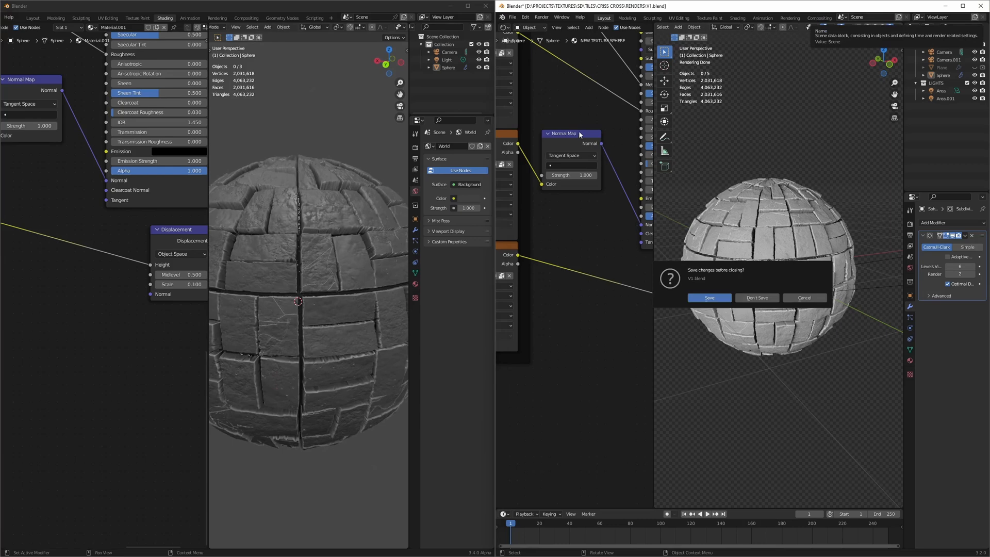
- Close V1.blend without saving and exit the maximized viewport with Back to Previous
left_click(756, 297)
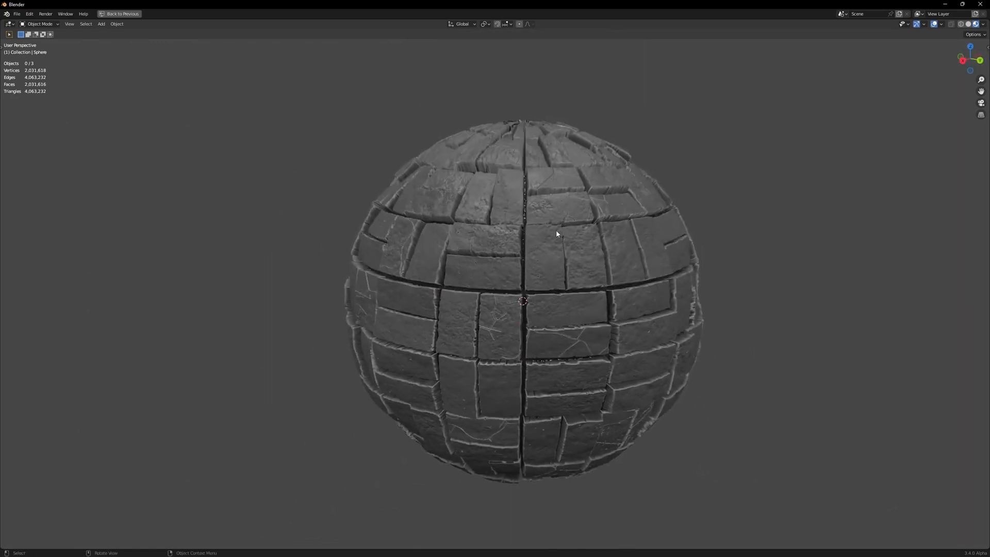
left_click(238, 14)
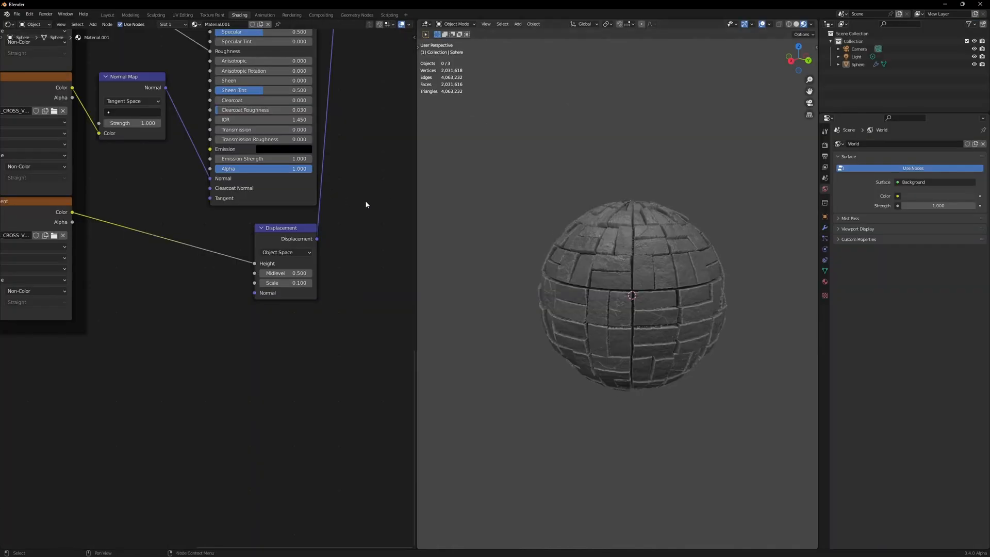